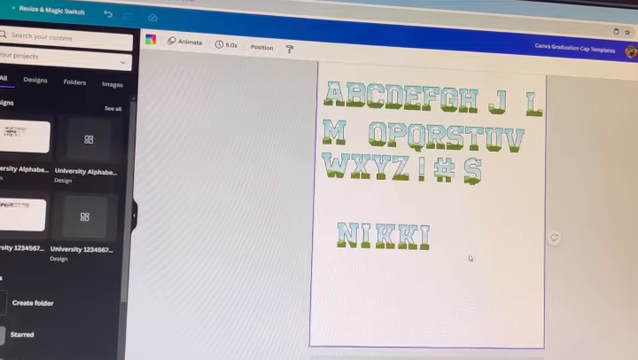
Enlarge NIKKI, fill the N frame with solid black, and search 'glitter'.
left_click(387, 231)
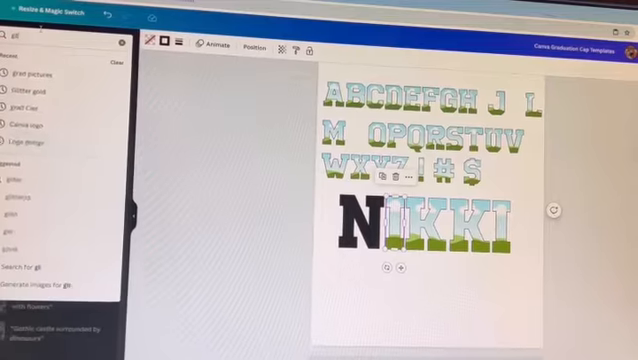
type("glitter")
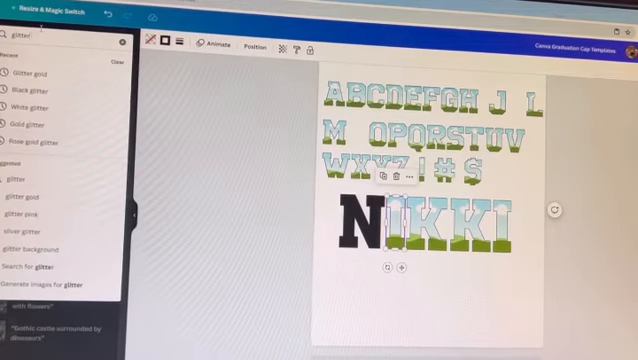